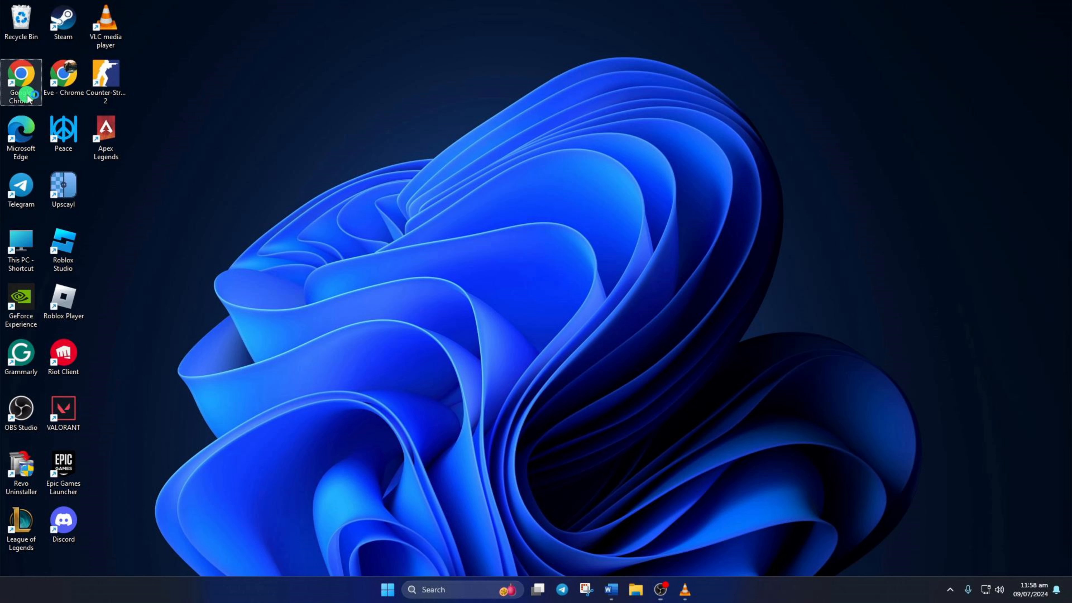
Launch Google Chrome from the desktop and reach Settings via the three-dot menu
{"action": "double_click", "coordinate": [20, 81]}
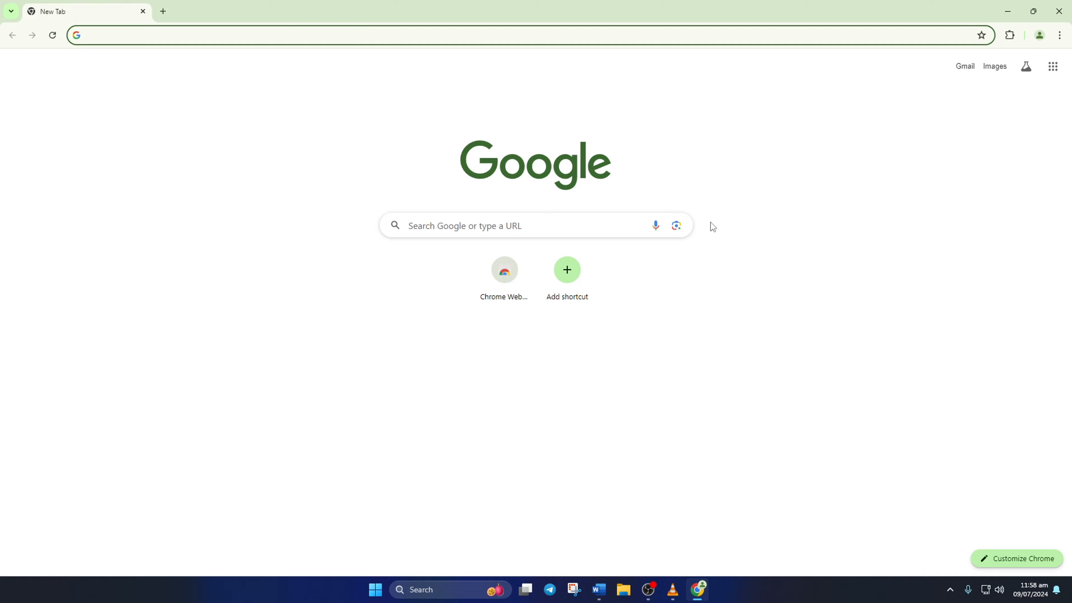
{"action": "left_click", "coordinate": [1059, 35]}
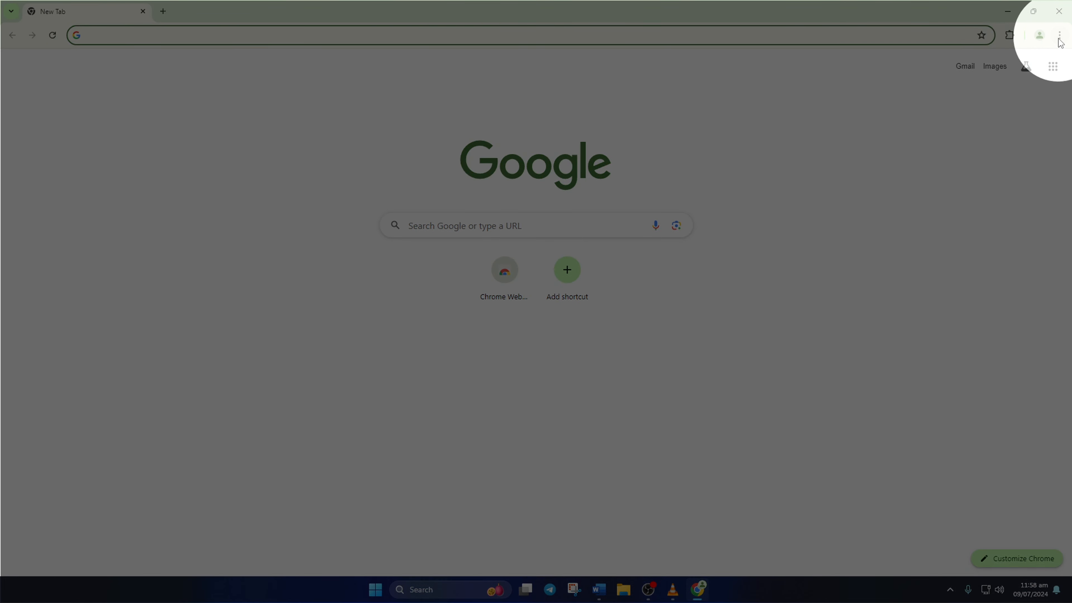
{"action": "left_click", "coordinate": [1060, 34]}
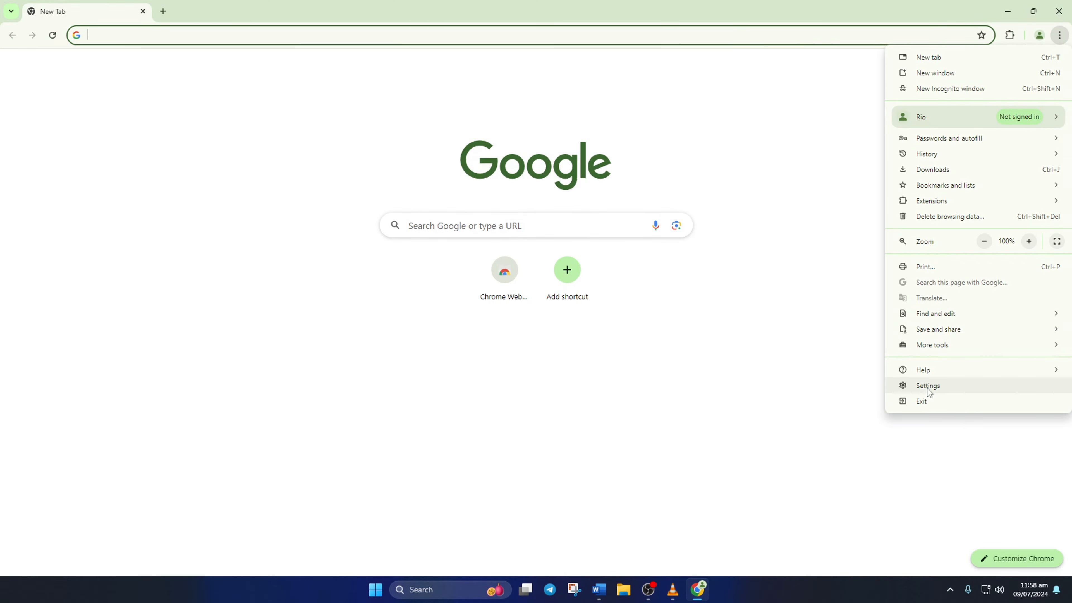
{"action": "left_click", "coordinate": [928, 385]}
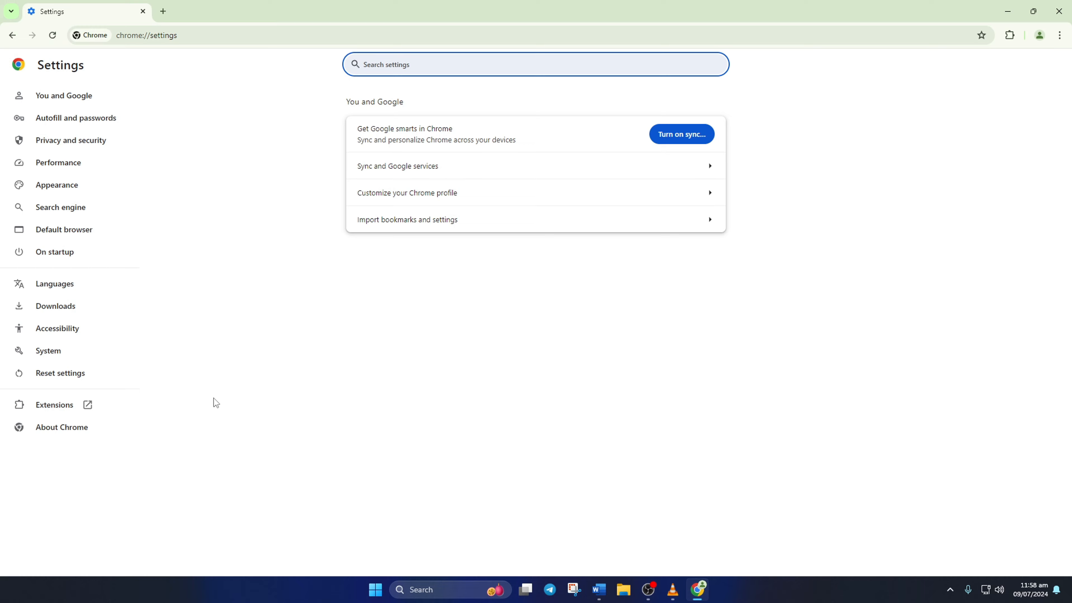
{"action": "mouse_move", "coordinate": [219, 401]}
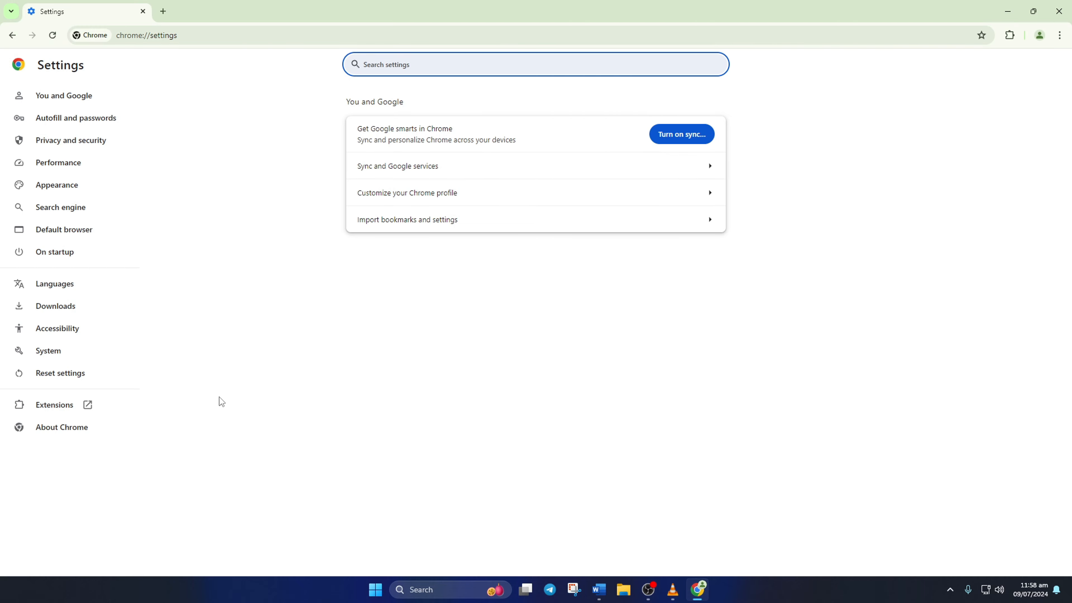
Navigate to the Accessibility settings page, where Live Caption is still off
{"action": "left_click", "coordinate": [57, 328]}
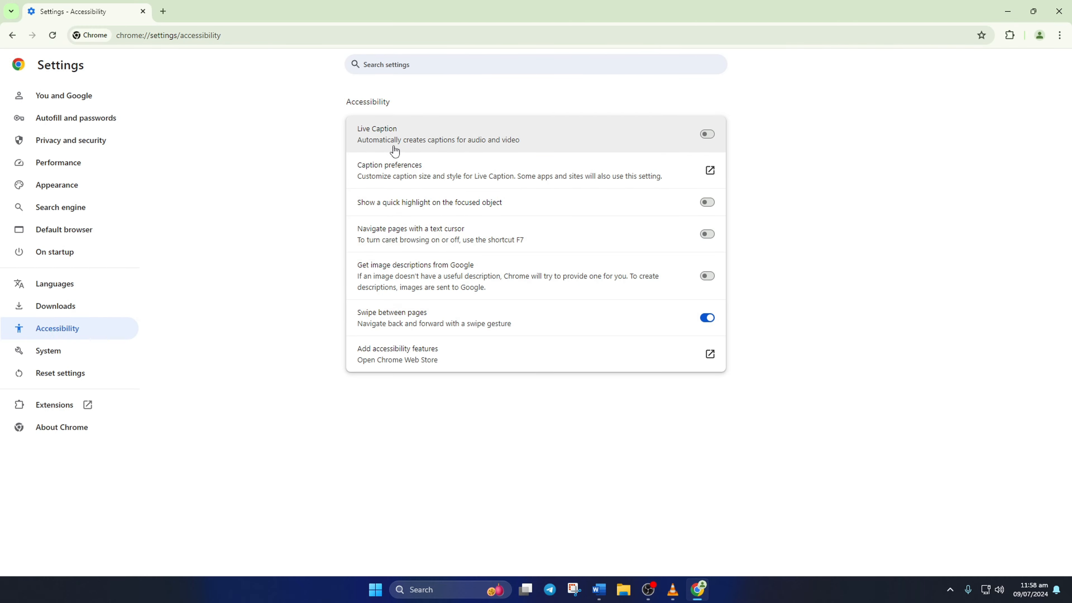
{"action": "double_click", "coordinate": [377, 128]}
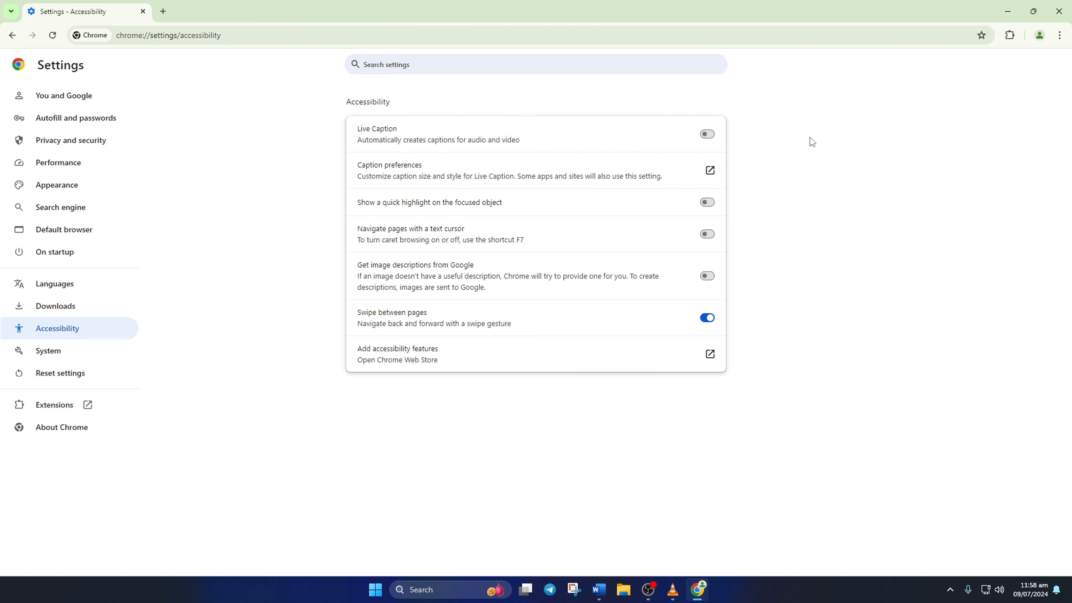
{"action": "left_click", "coordinate": [706, 134]}
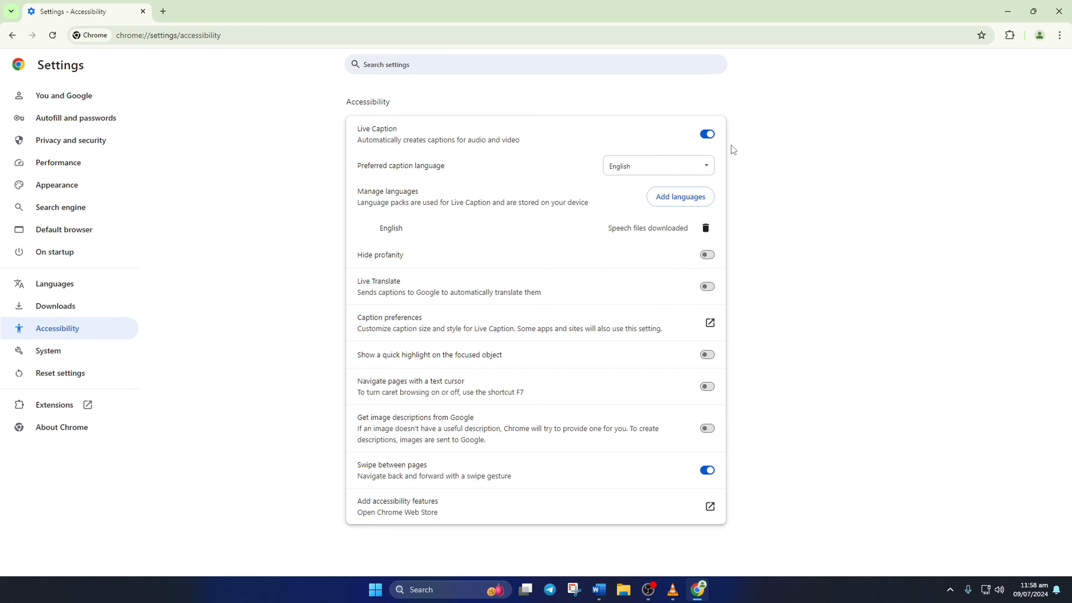
{"action": "left_click", "coordinate": [707, 133]}
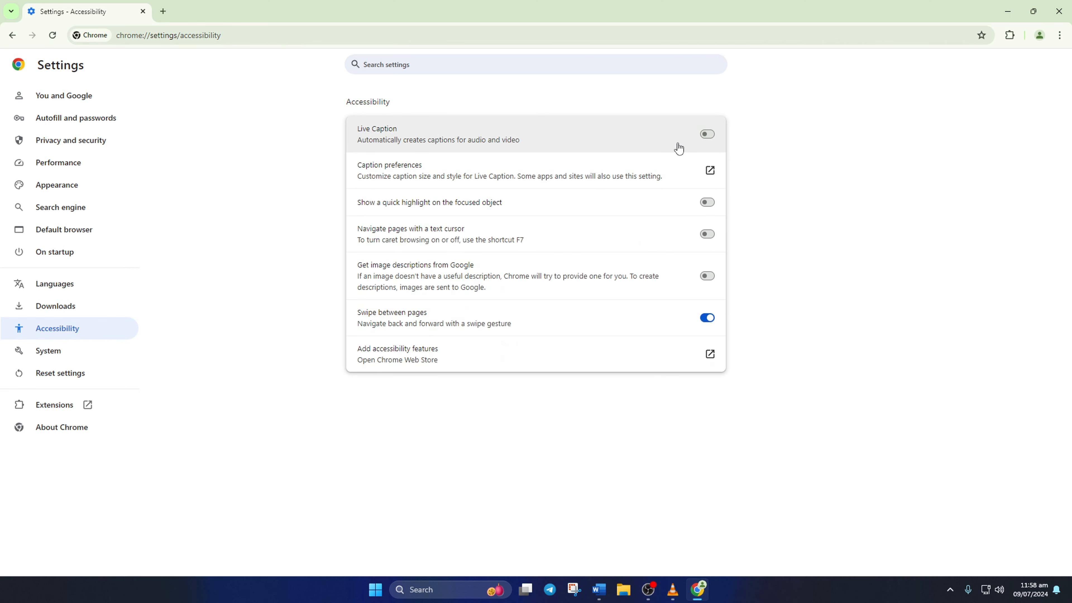